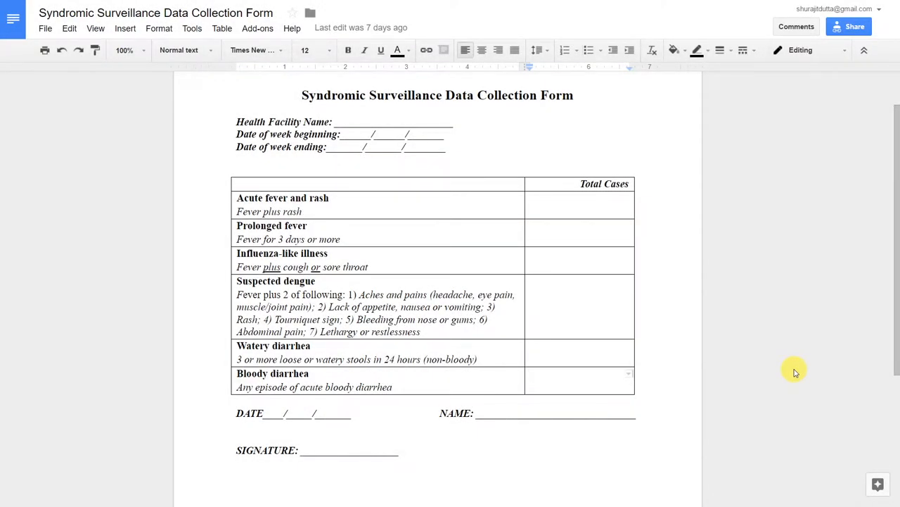
- Finish reviewing the paper Syndromic Surveillance form and switch to the DHIS 2 home page
click(578, 374)
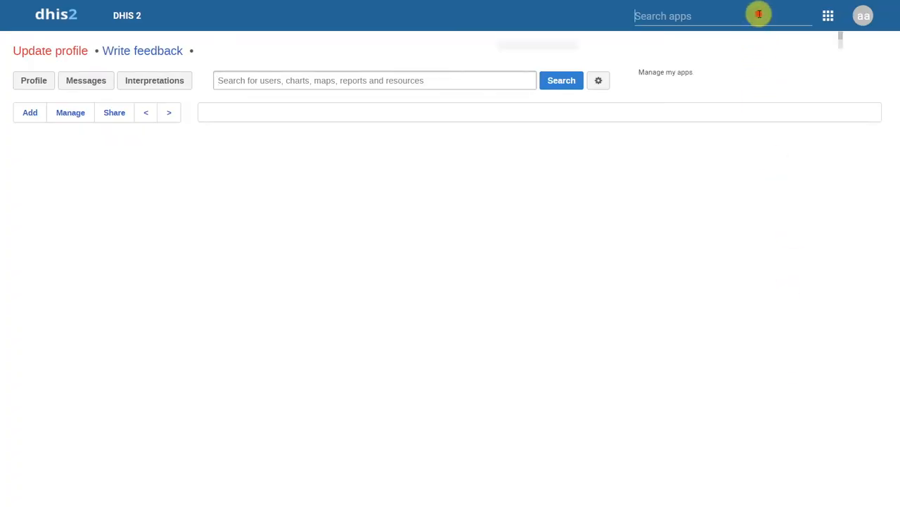
- Search apps for 'data' and open the Data set management list
text(data)
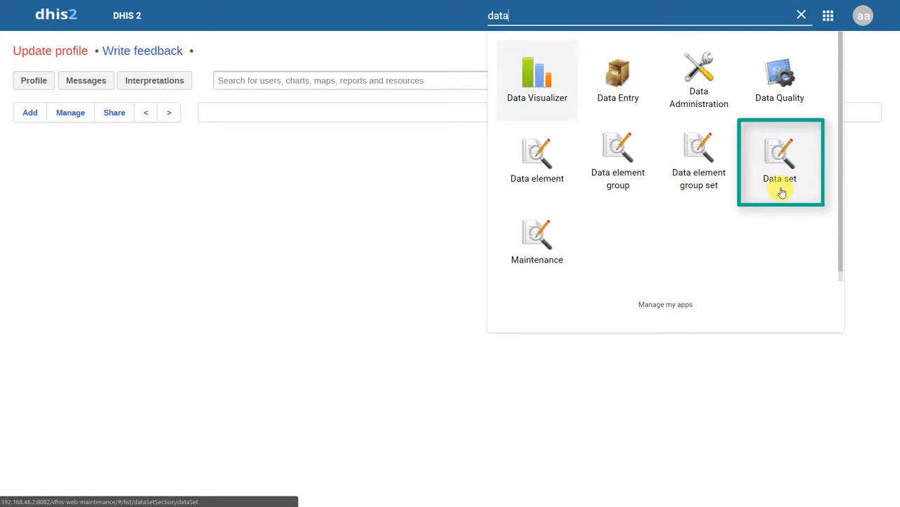
click(779, 162)
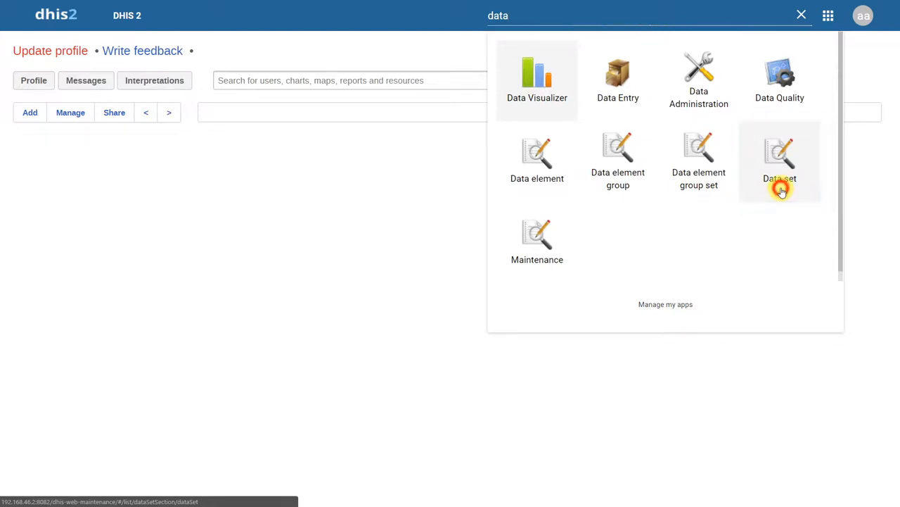
click(779, 159)
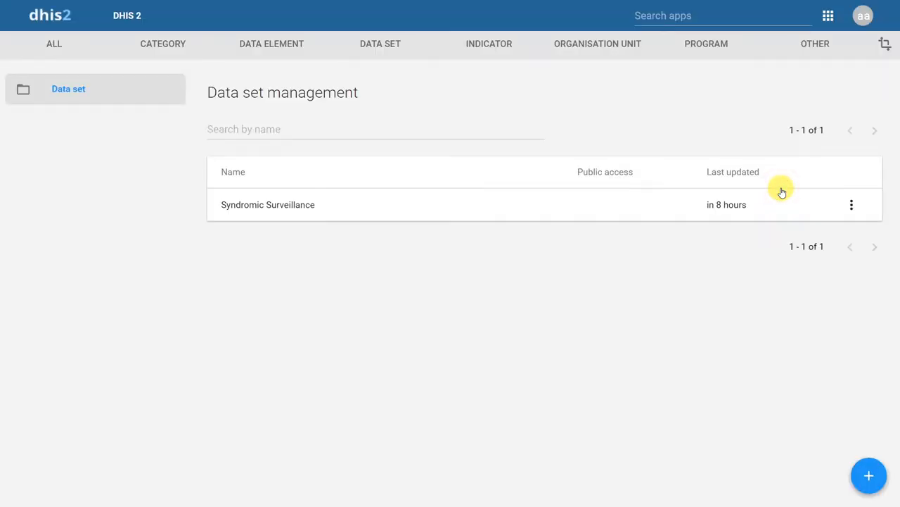
mouse_move(774, 268)
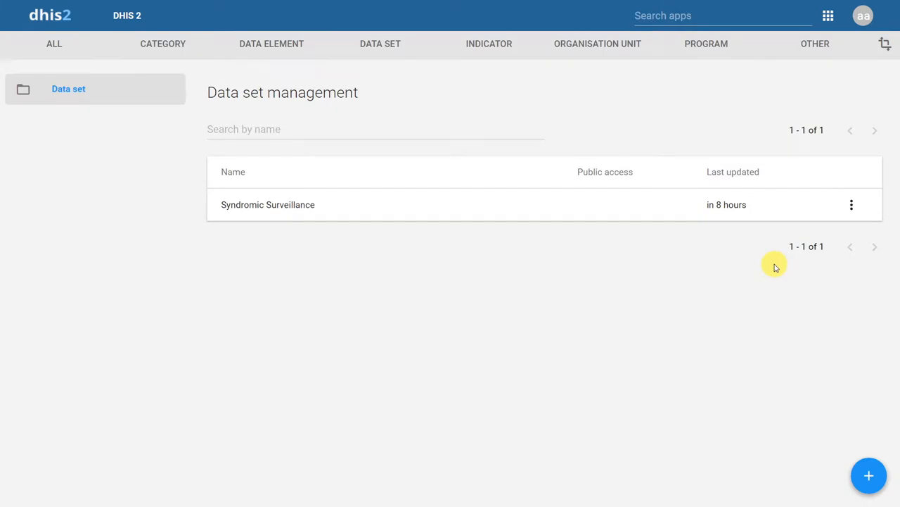
- Add a new data set and scroll through its form to the six SS data elements
click(869, 475)
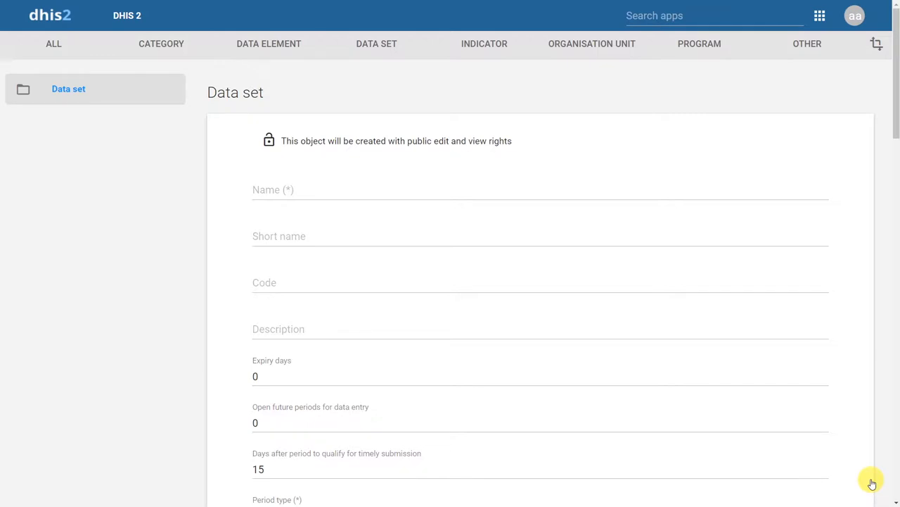
scroll(down, 3)
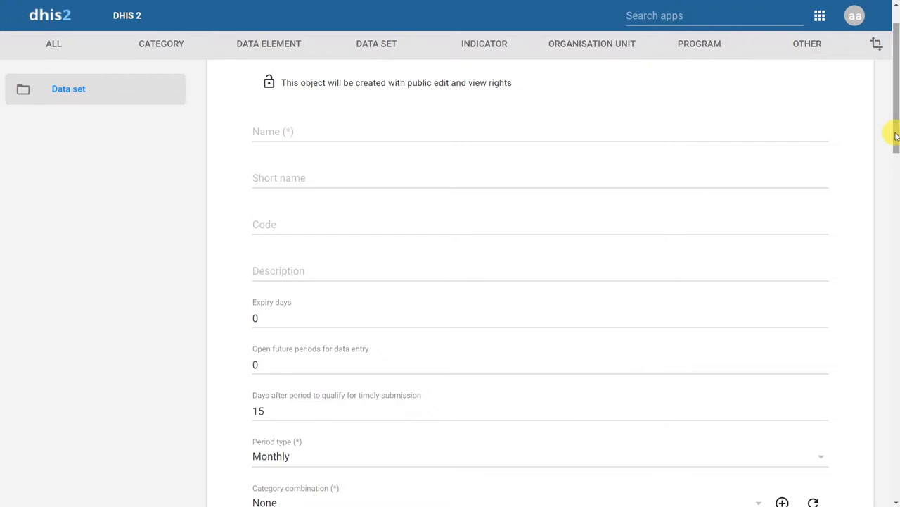
scroll(down, 3)
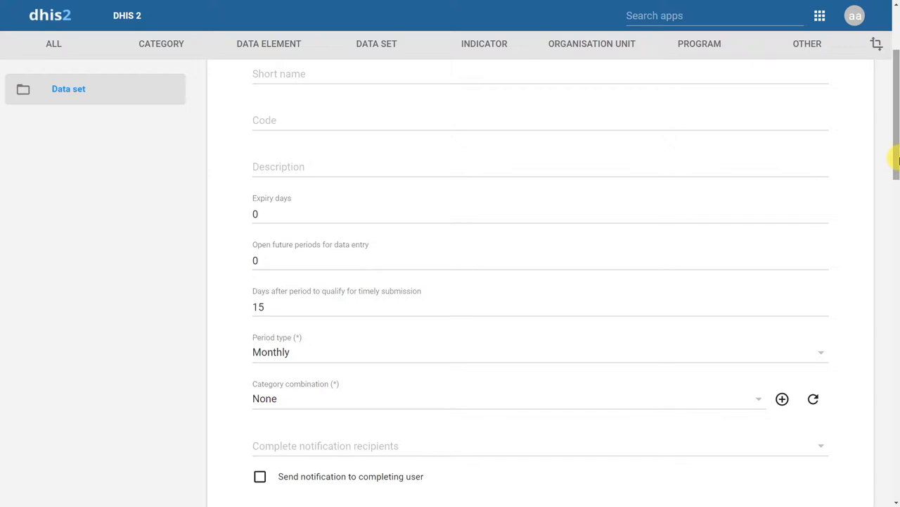
scroll(down, 3)
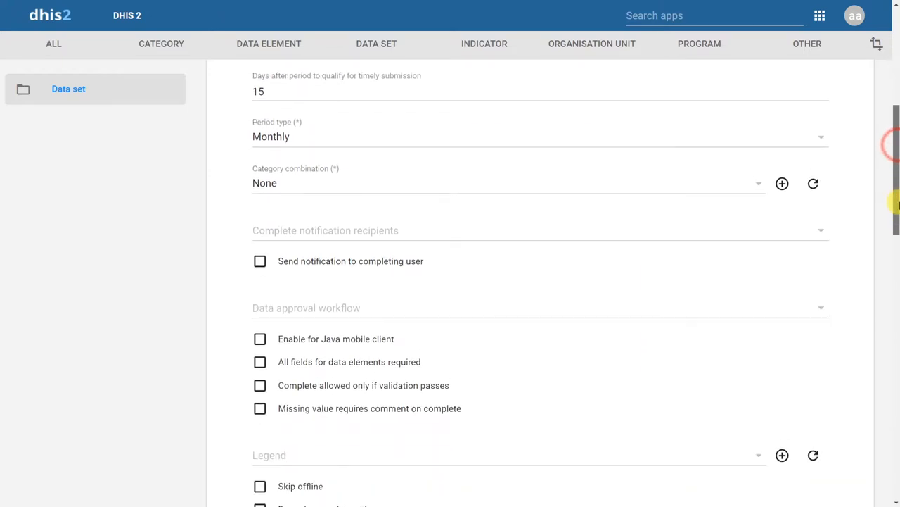
scroll(down, 3)
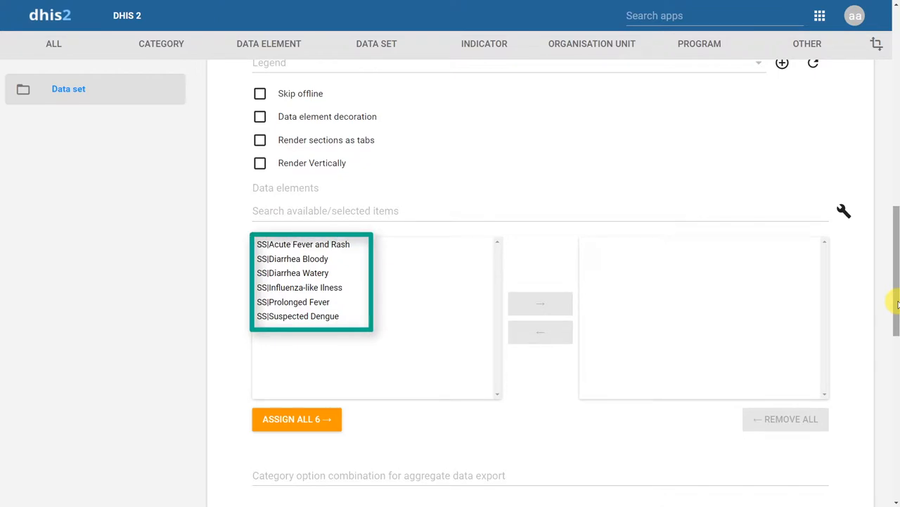
scroll(down, 3)
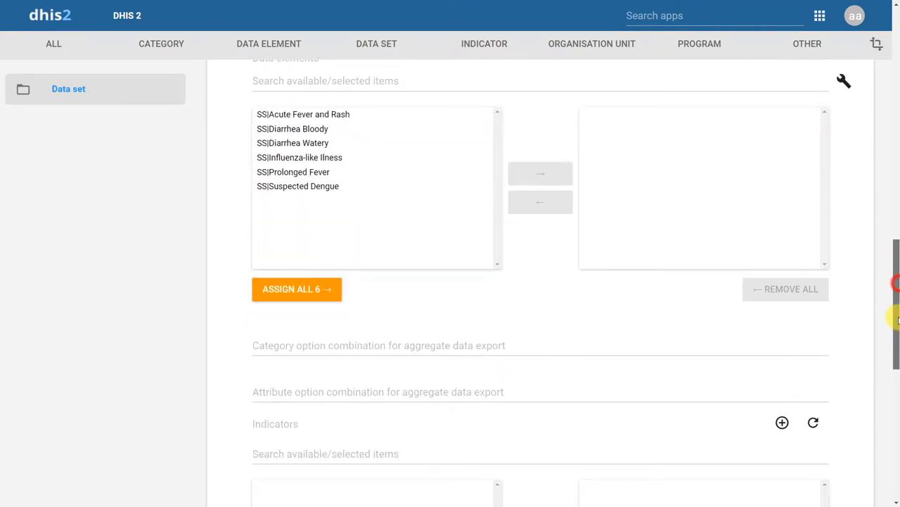
scroll(down, 3)
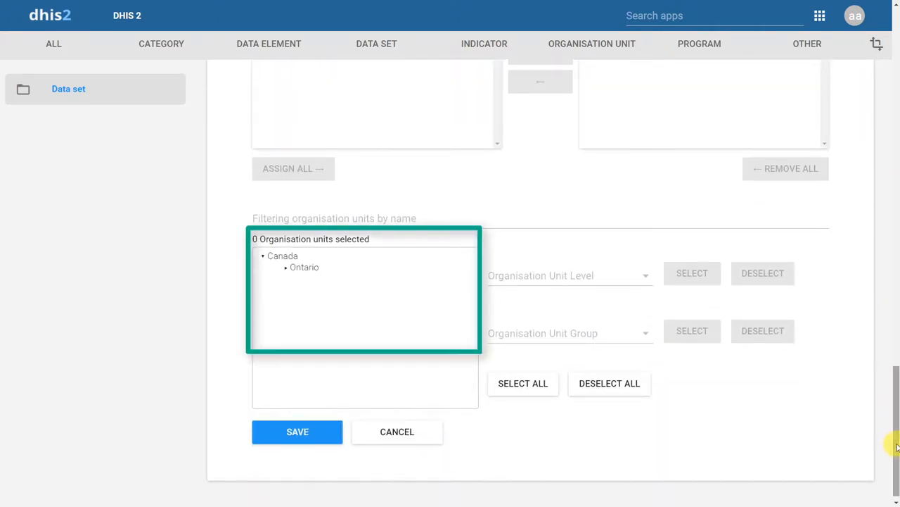
mouse_move(307, 396)
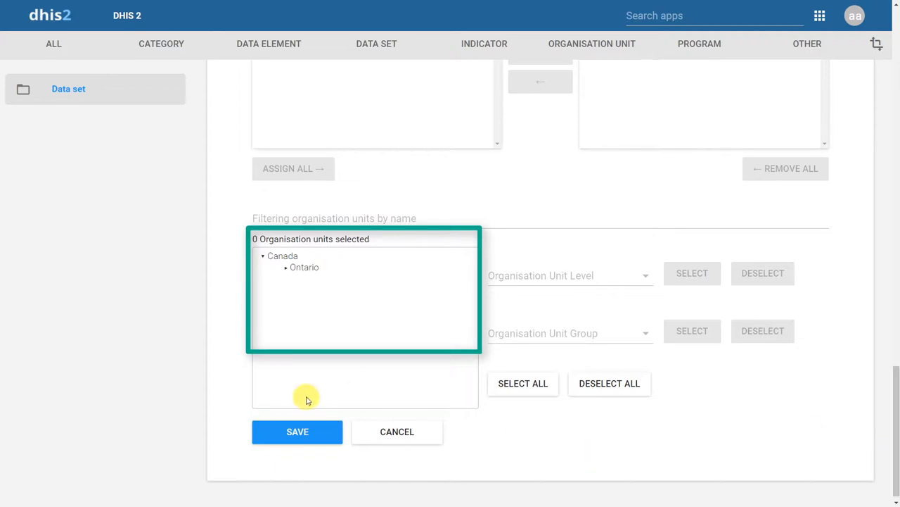
- Assign North Lambton Health Centre under Ontario > Erie St. Clair, then cancel to the list
click(286, 267)
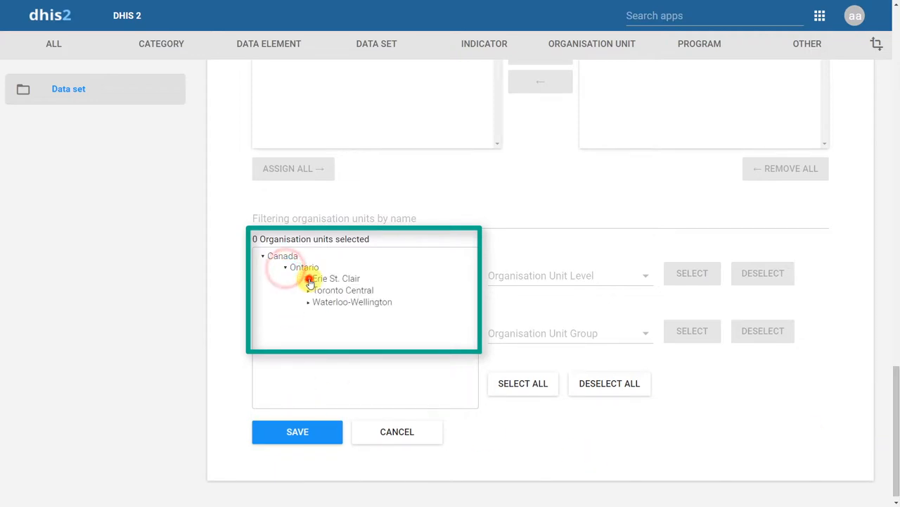
click(309, 278)
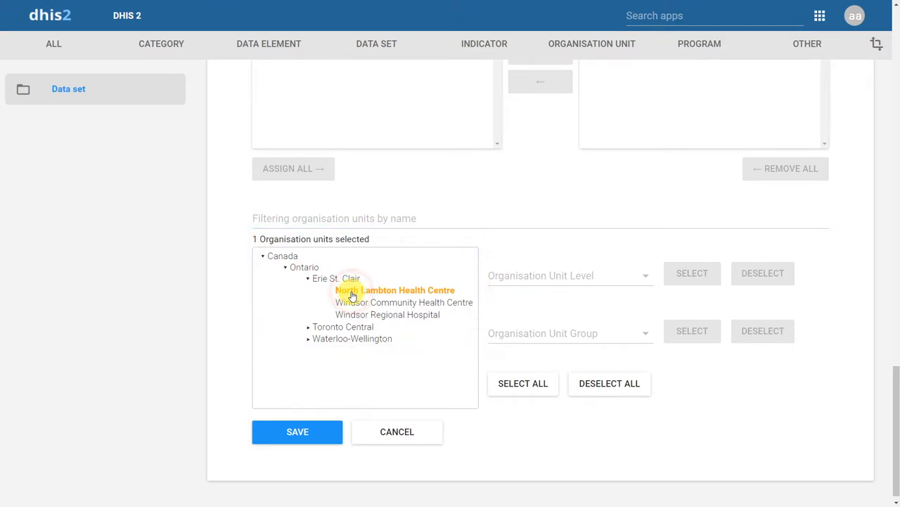
click(570, 276)
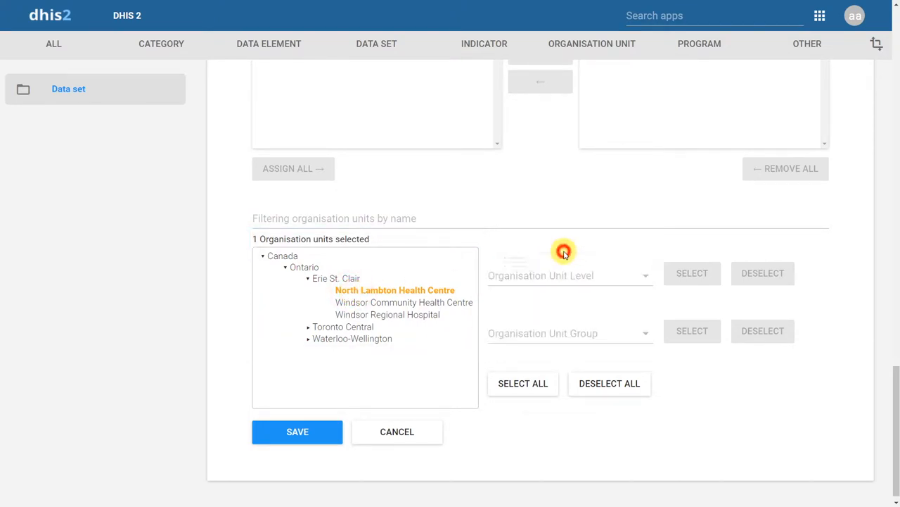
mouse_move(432, 291)
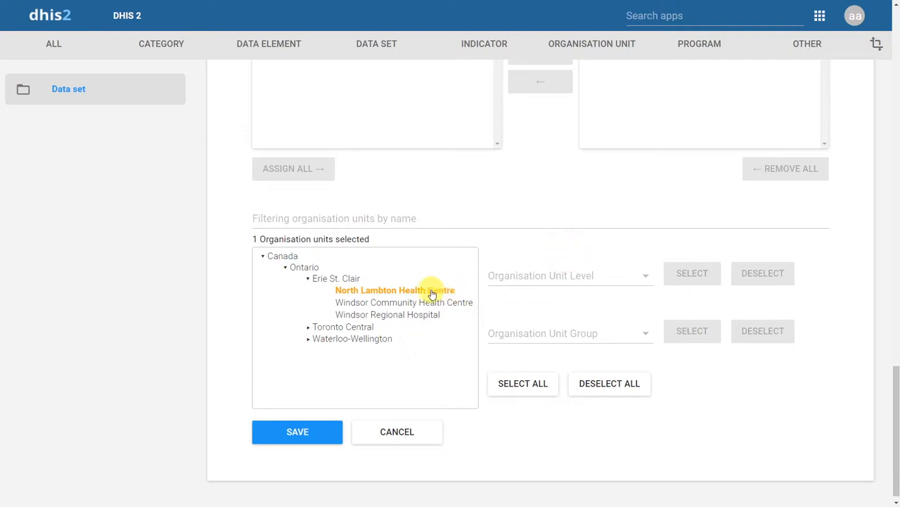
click(396, 431)
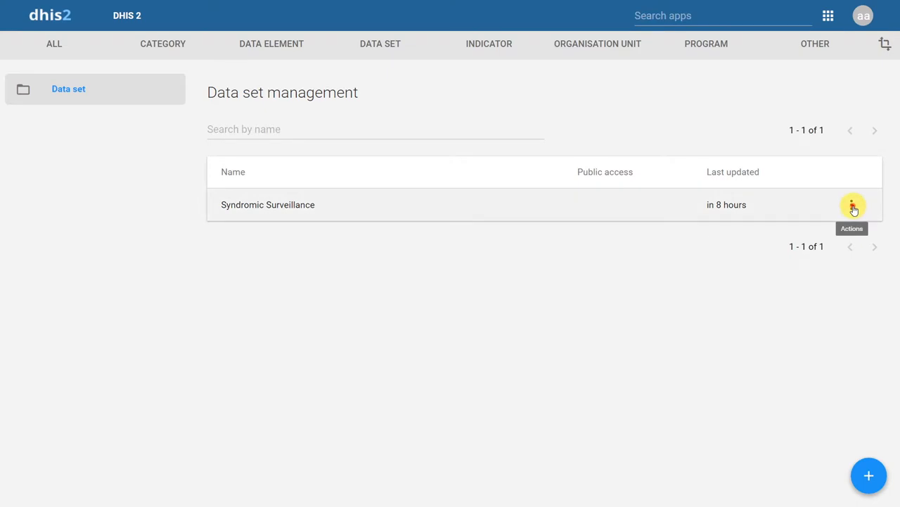
- Open Manage sections for Syndromic Surveillance, showing the Fever and Diarrhea sections
click(854, 205)
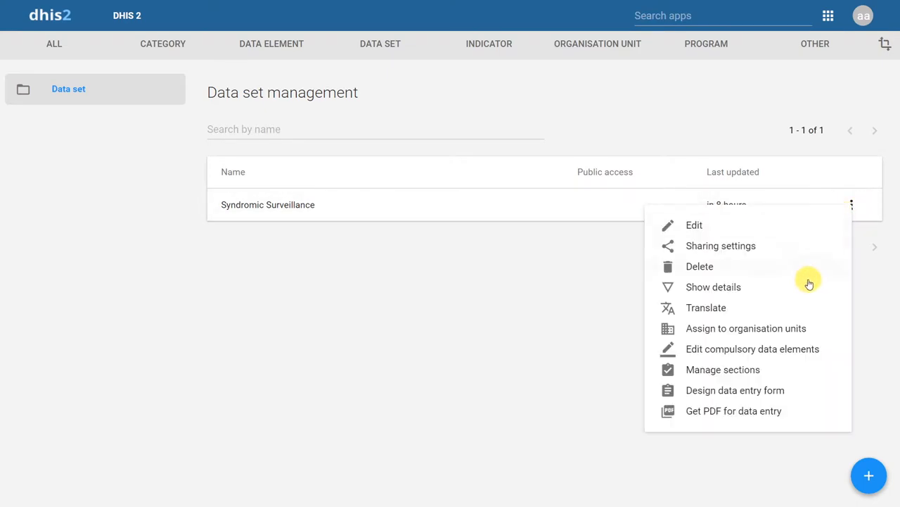
mouse_move(767, 369)
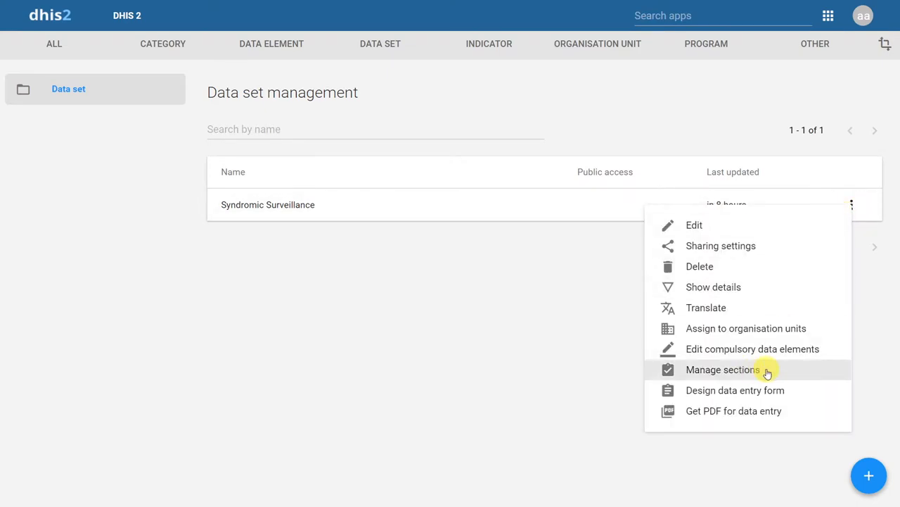
click(722, 369)
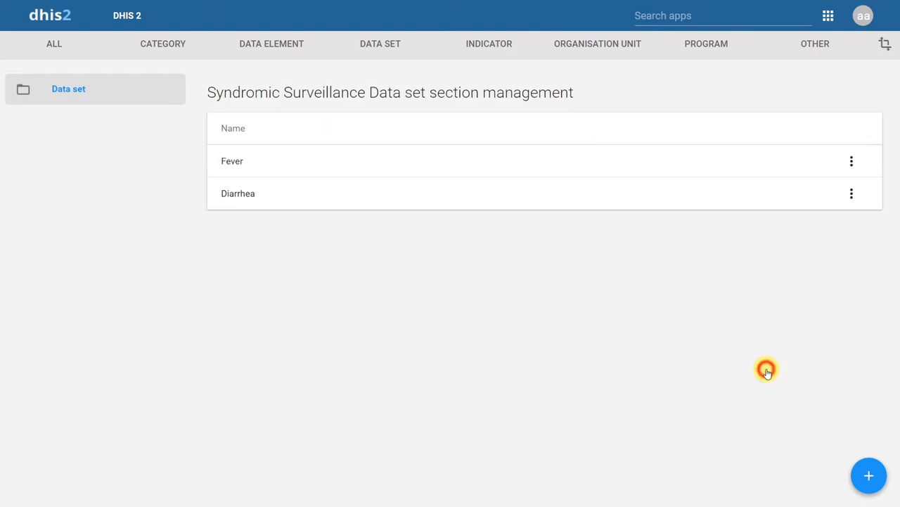
mouse_move(868, 475)
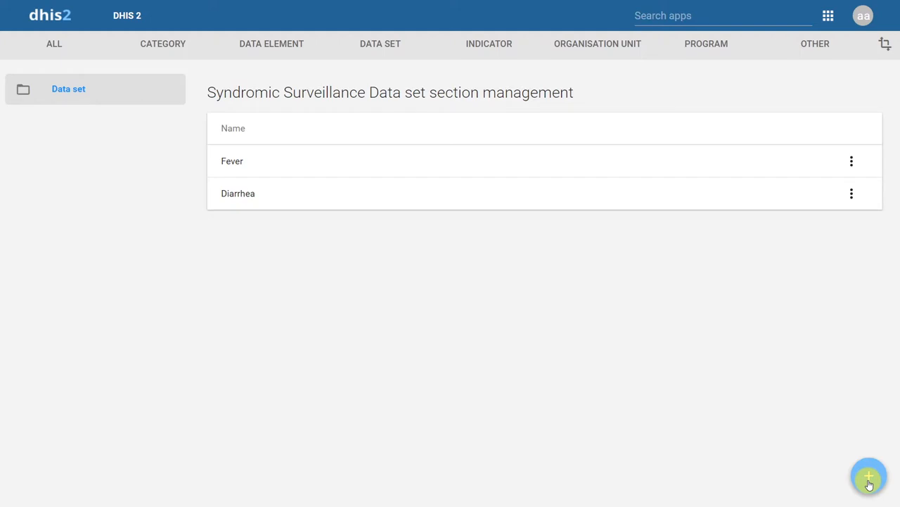
- Add a section and move SS|Suspected Dengue above Influenza-like Illness
click(869, 477)
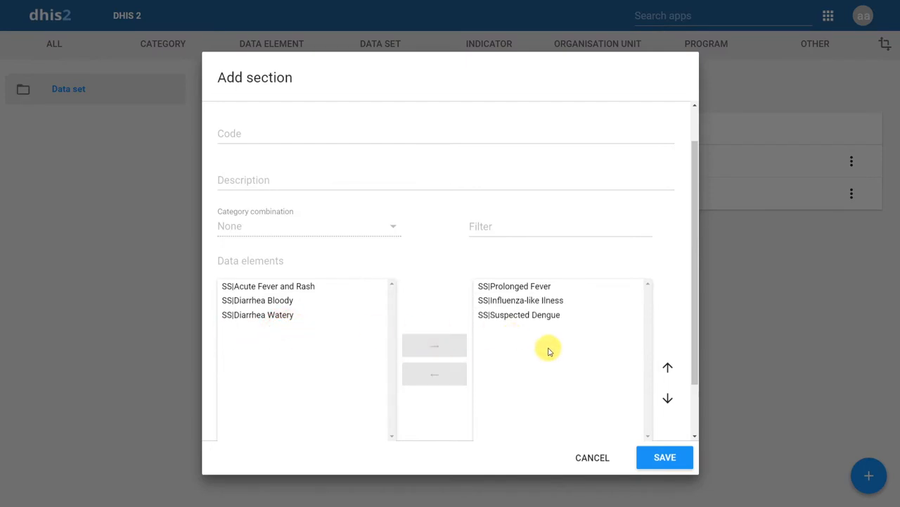
click(519, 315)
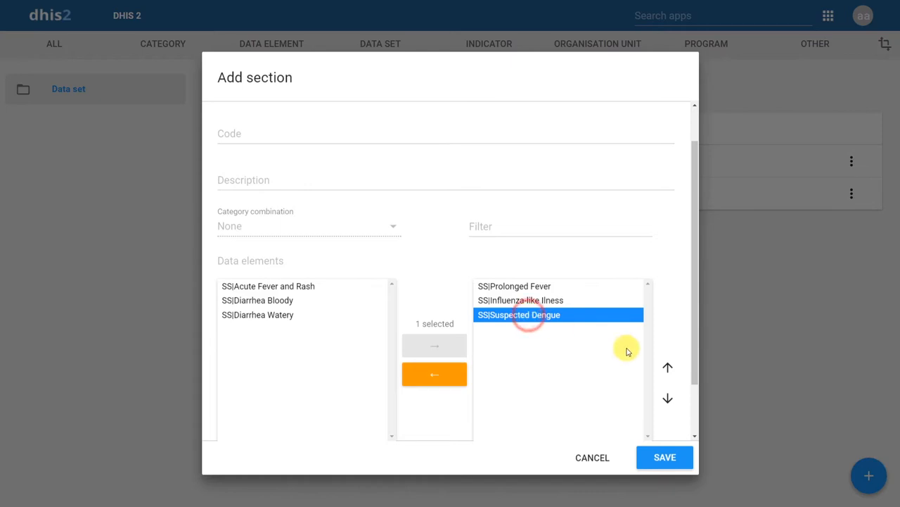
click(667, 367)
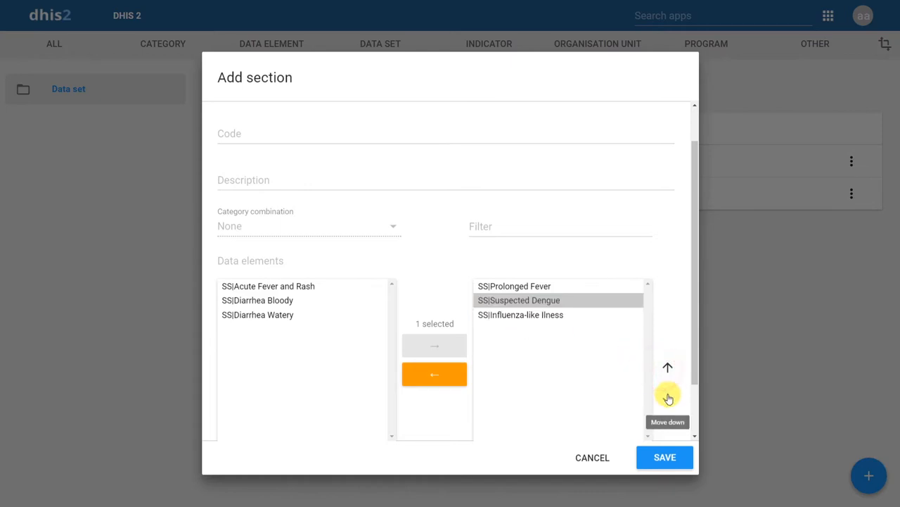
click(667, 394)
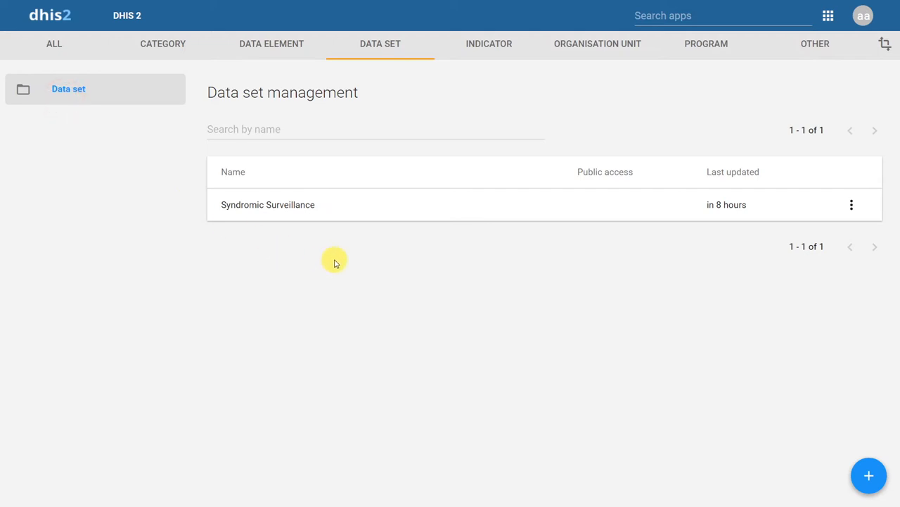
mouse_move(650, 252)
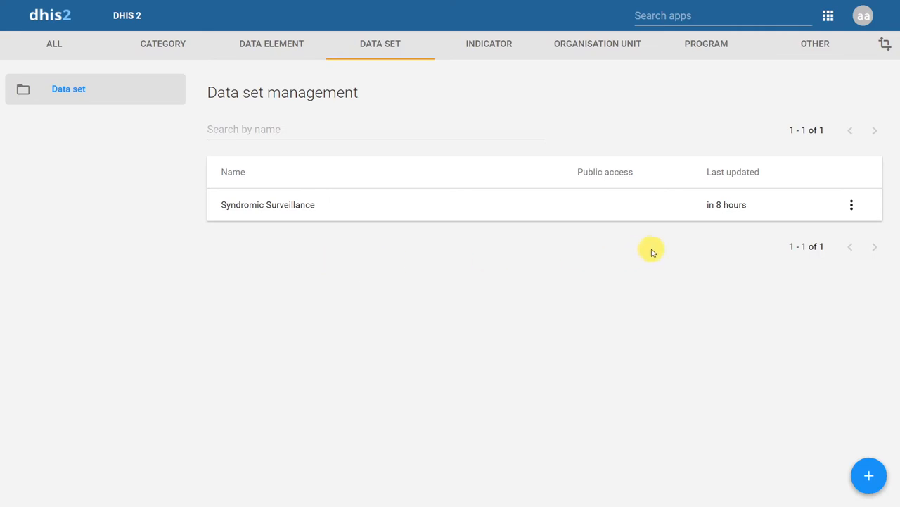
- Edit the Syndromic Surveillance data set from its Actions menu
click(851, 204)
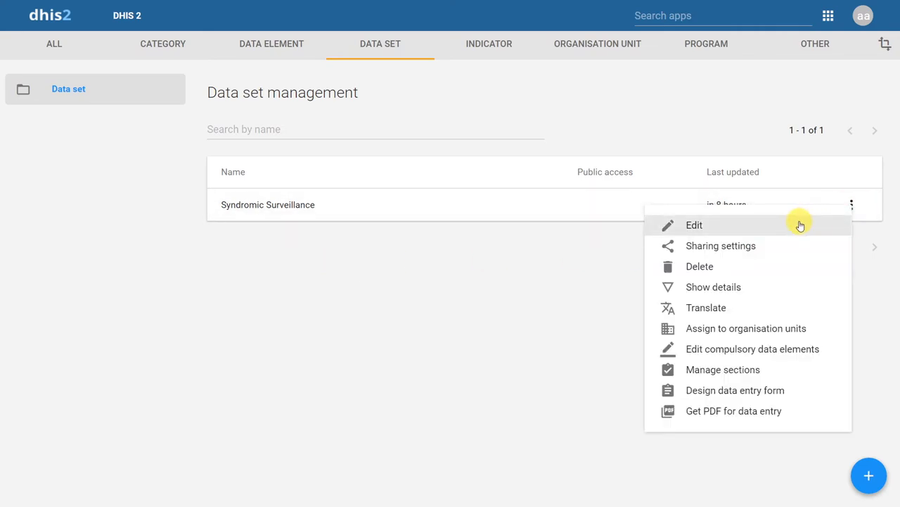
click(694, 225)
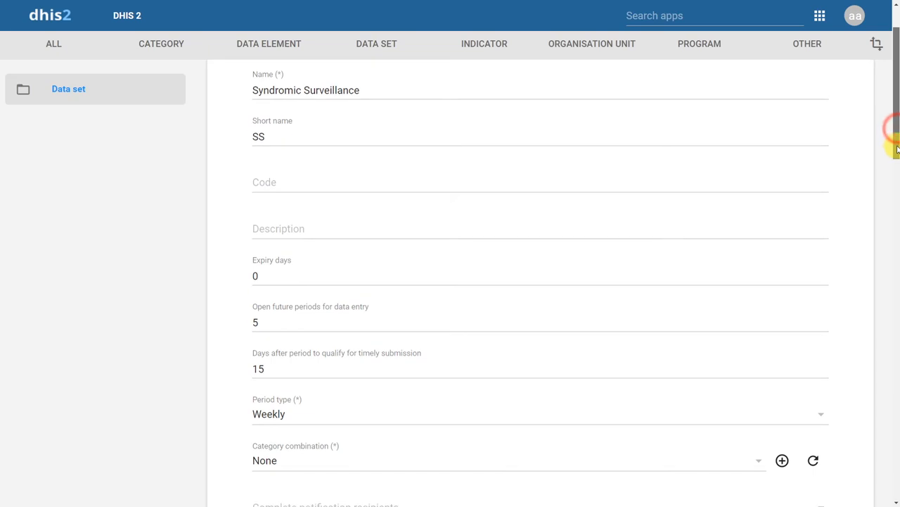